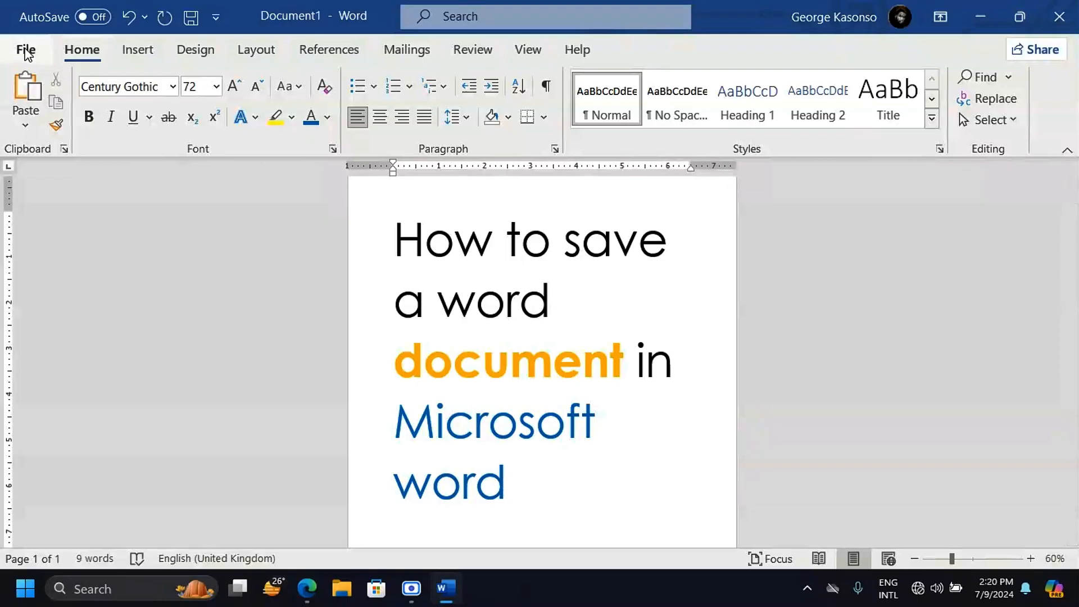
Bring up the Save As locations page for the unsaved Document1
click(25, 49)
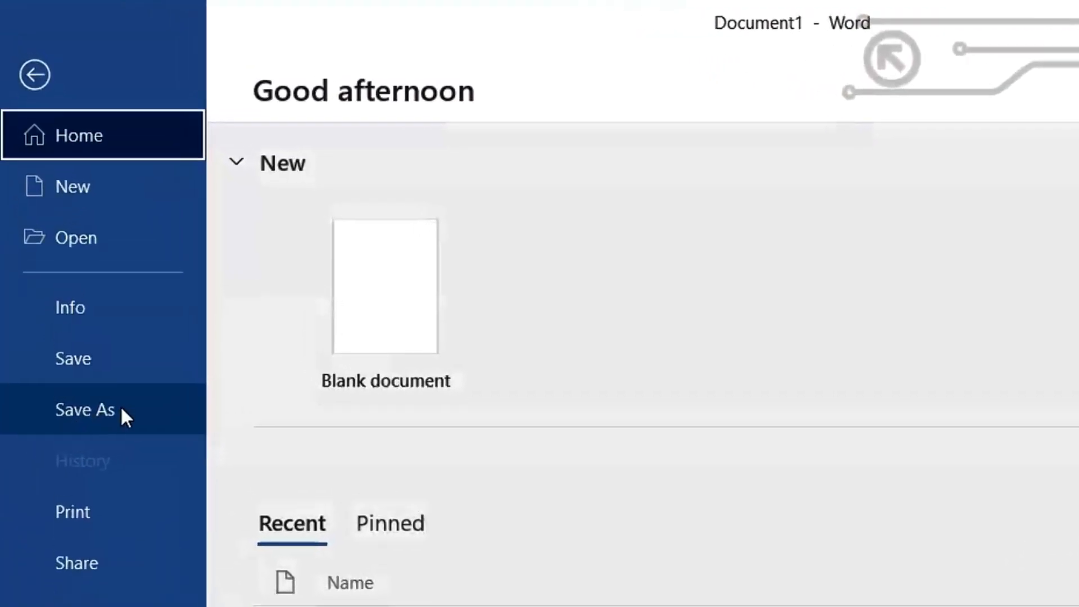
click(84, 409)
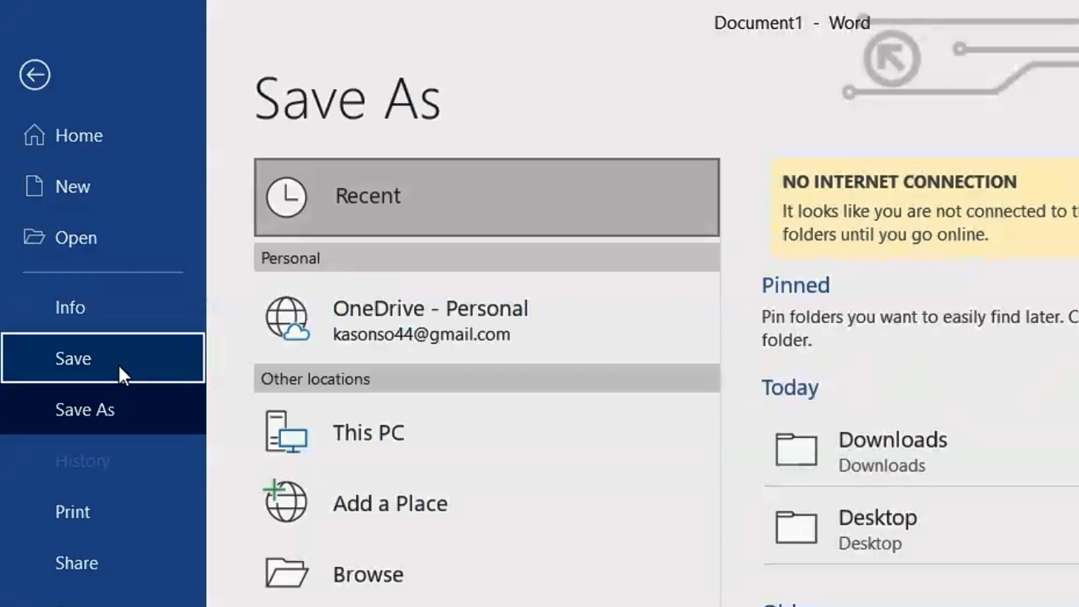
mouse_move(84, 410)
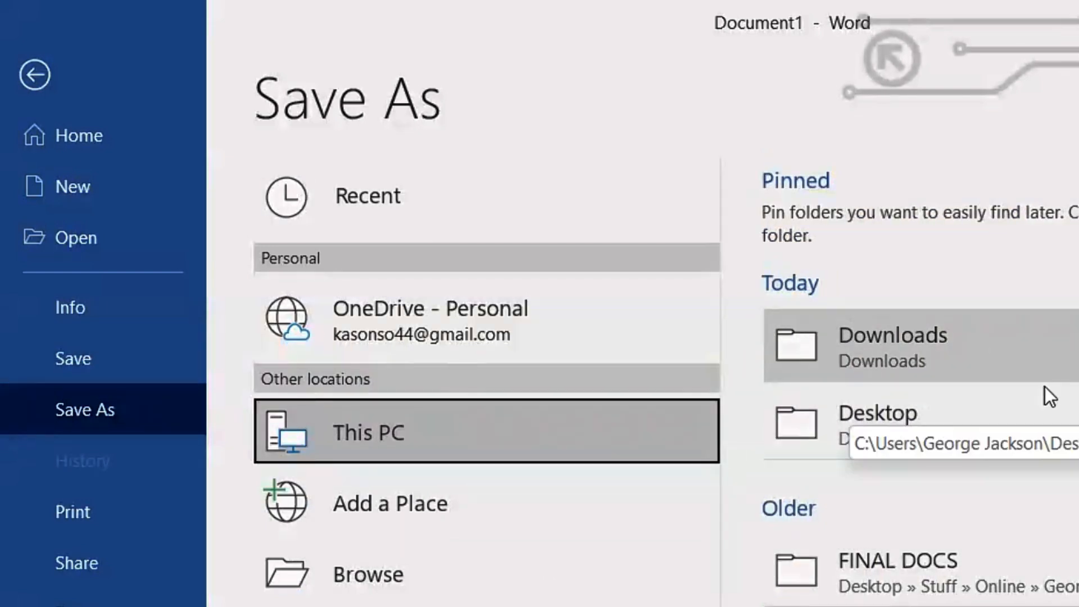
mouse_move(847, 414)
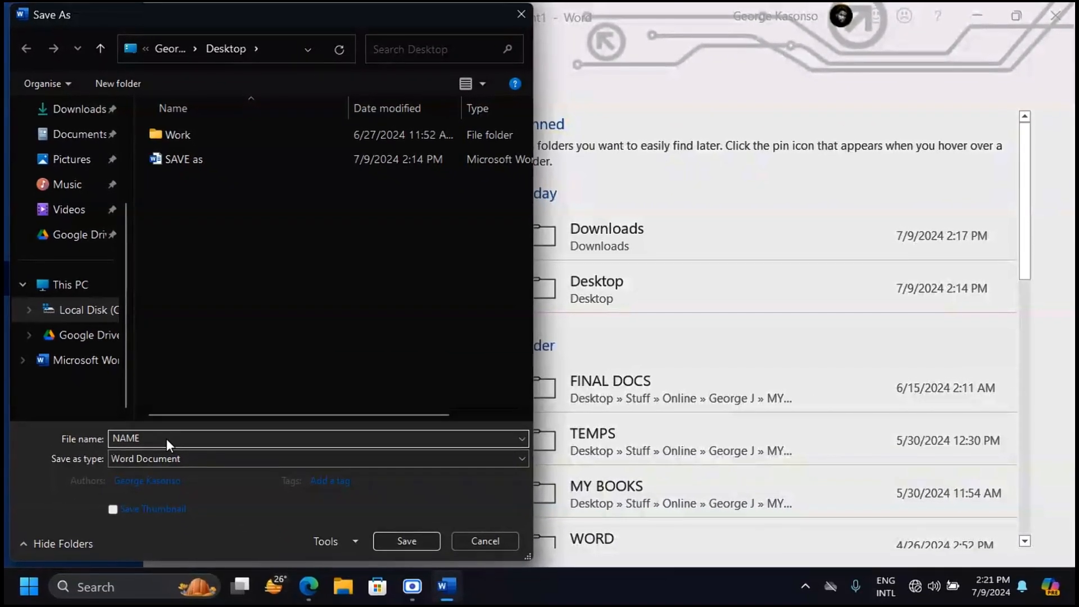
Save the document to the Desktop as NAME and reopen the NAME file
click(405, 541)
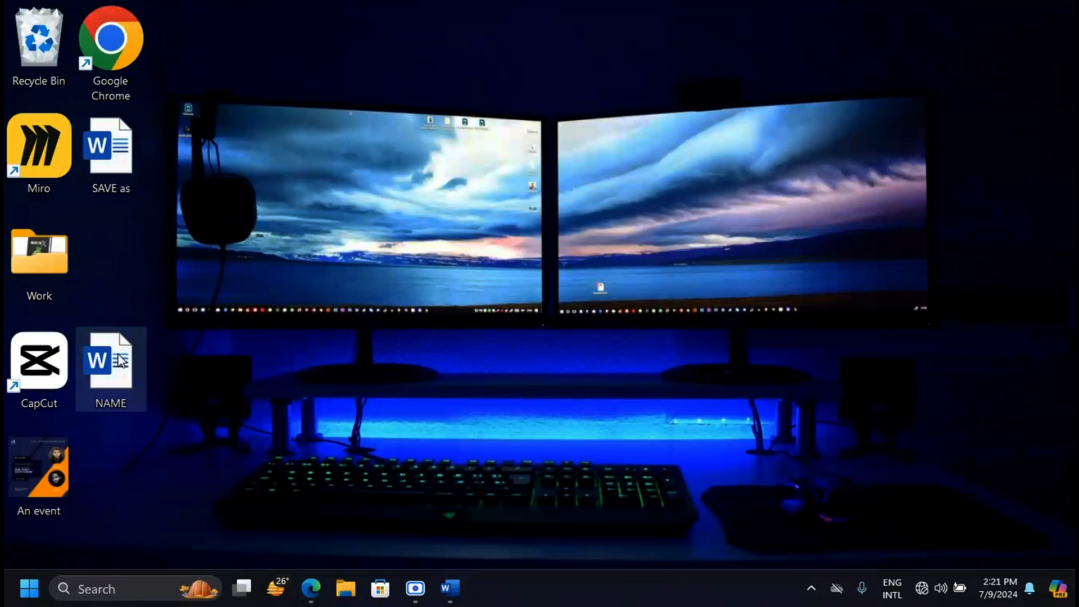
mouse_move(108, 399)
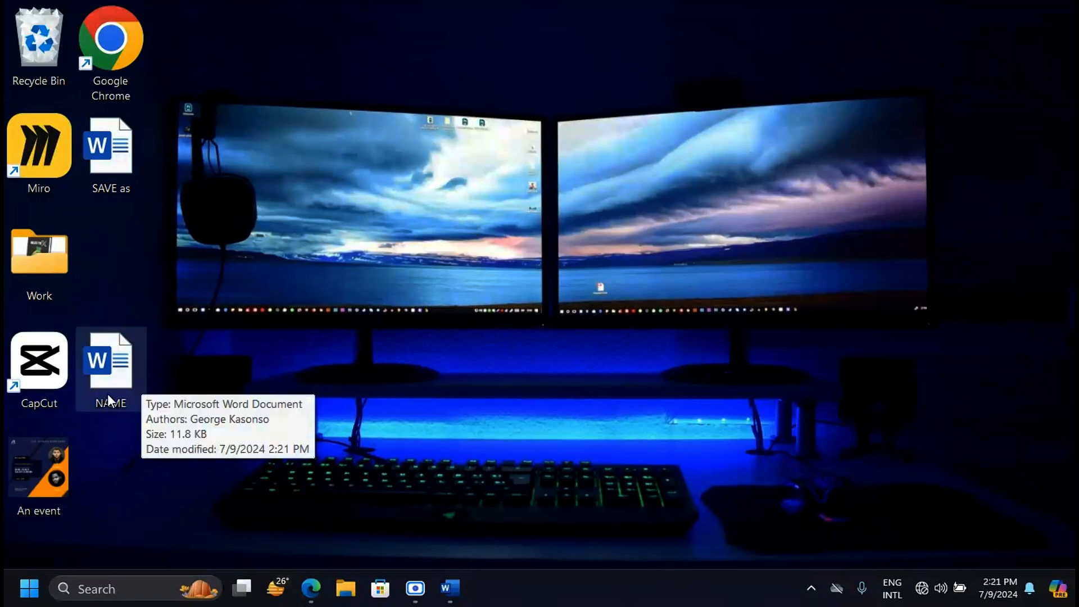
double_click(110, 362)
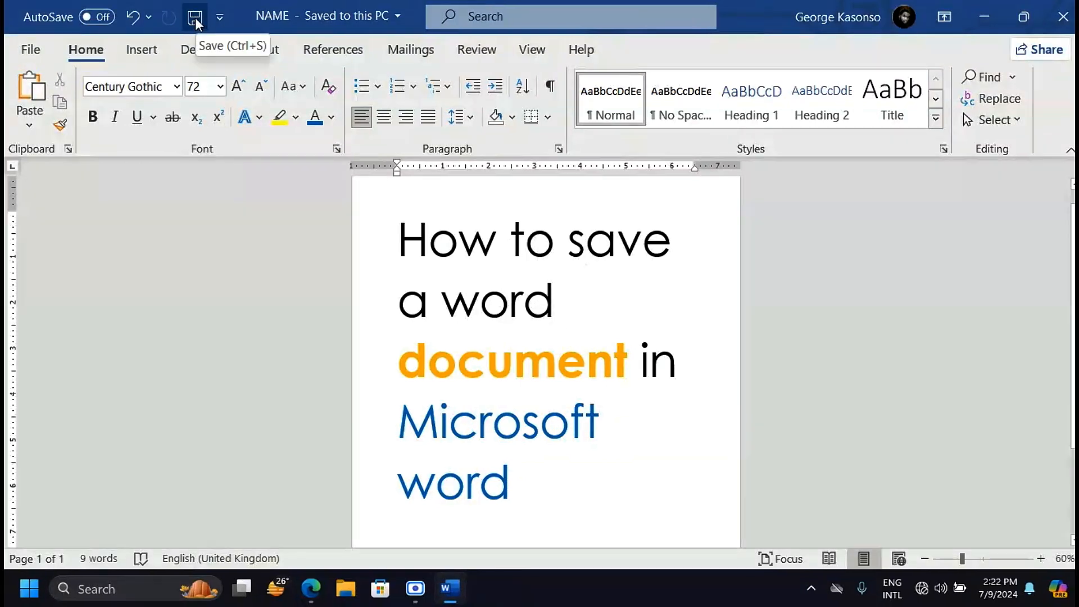
Open a new Document2 containing the 'How to save a word document in Microsoft word' title
click(195, 16)
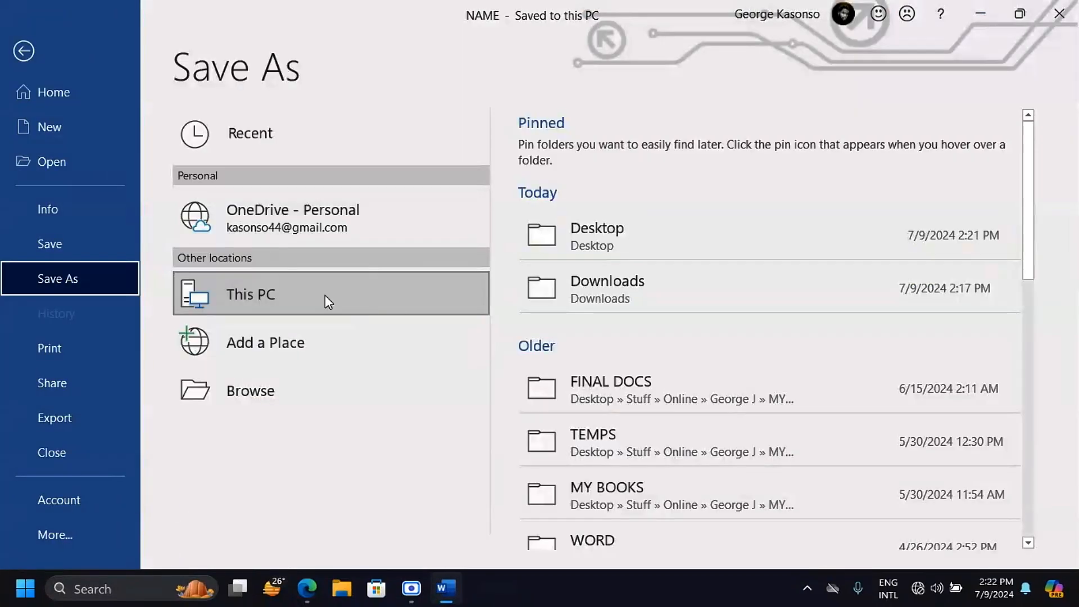
mouse_move(306, 318)
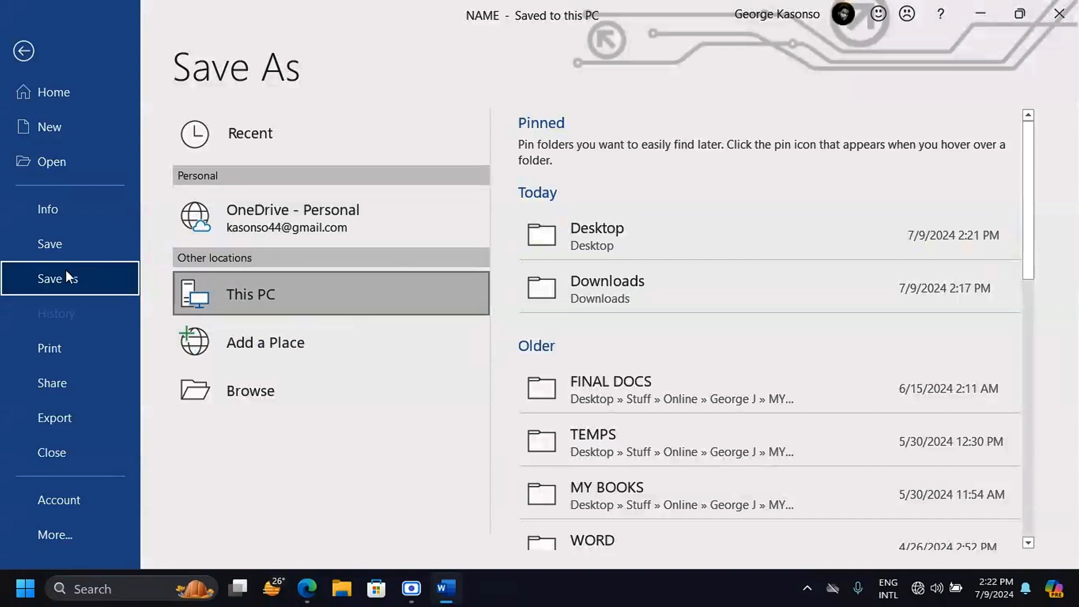
click(24, 51)
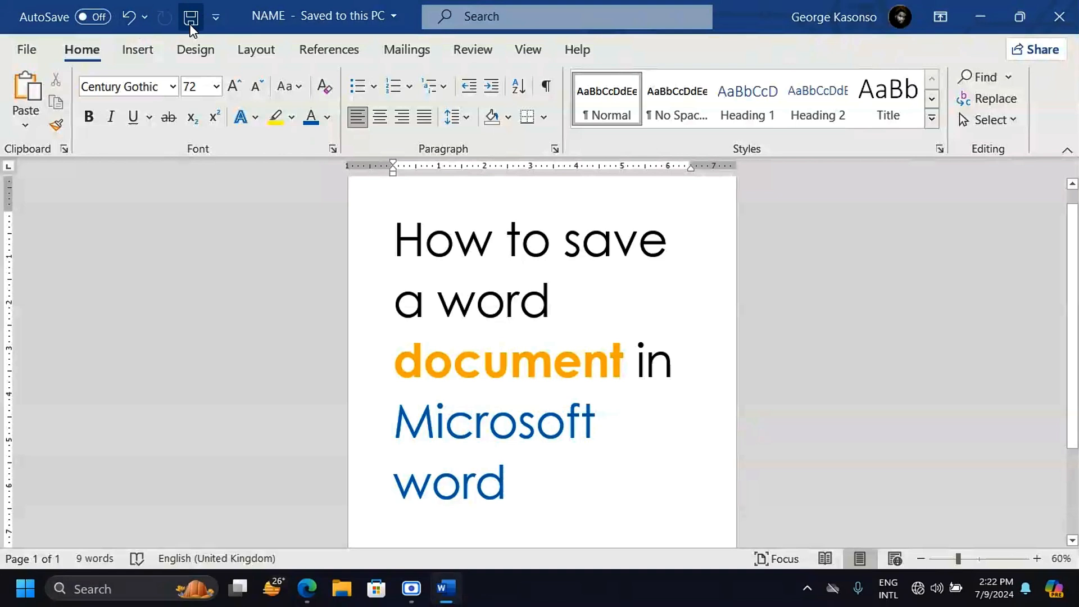
click(454, 303)
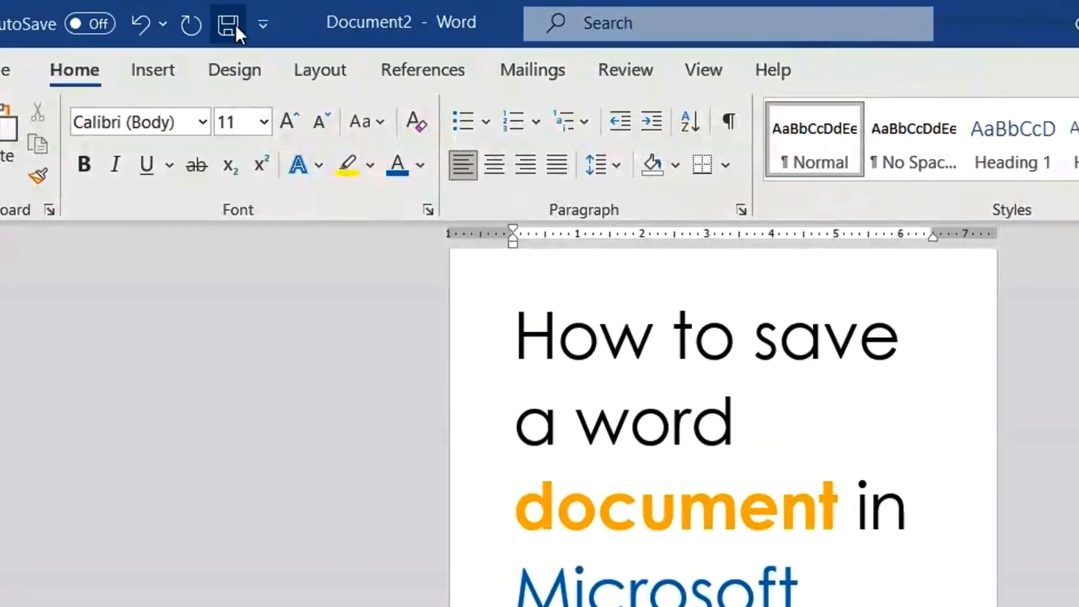
Save Document2 to the Desktop with the file name 'NAMED AS'
click(229, 22)
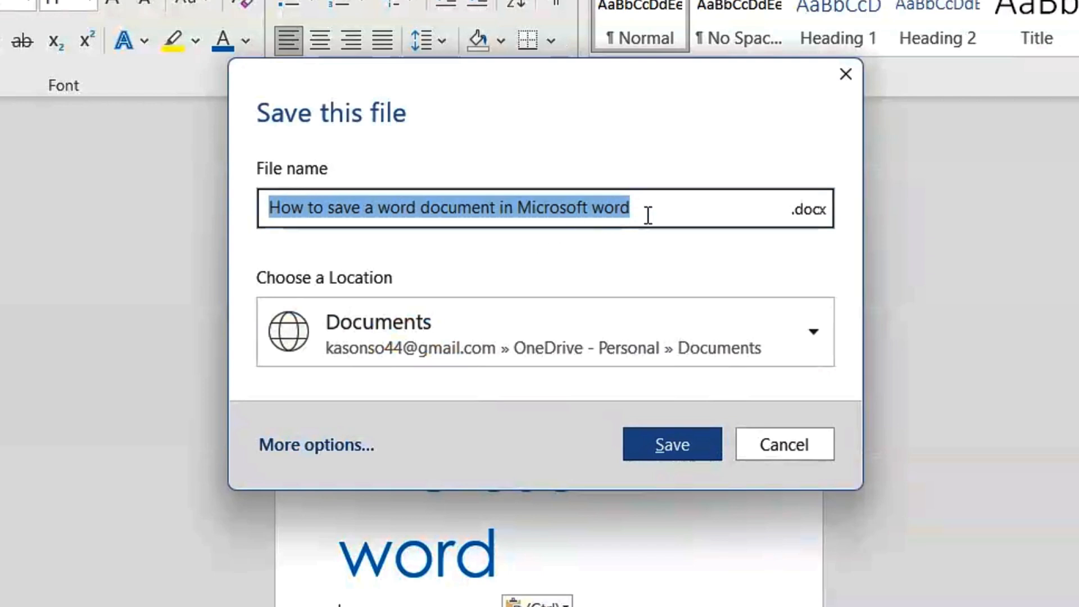
text(NA)
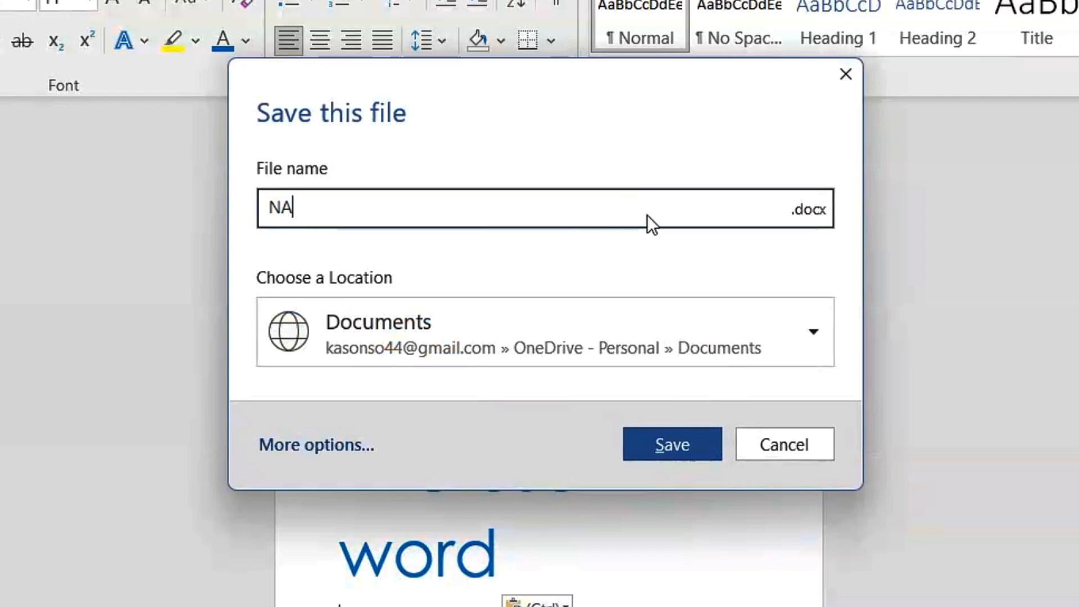
text(MED AS)
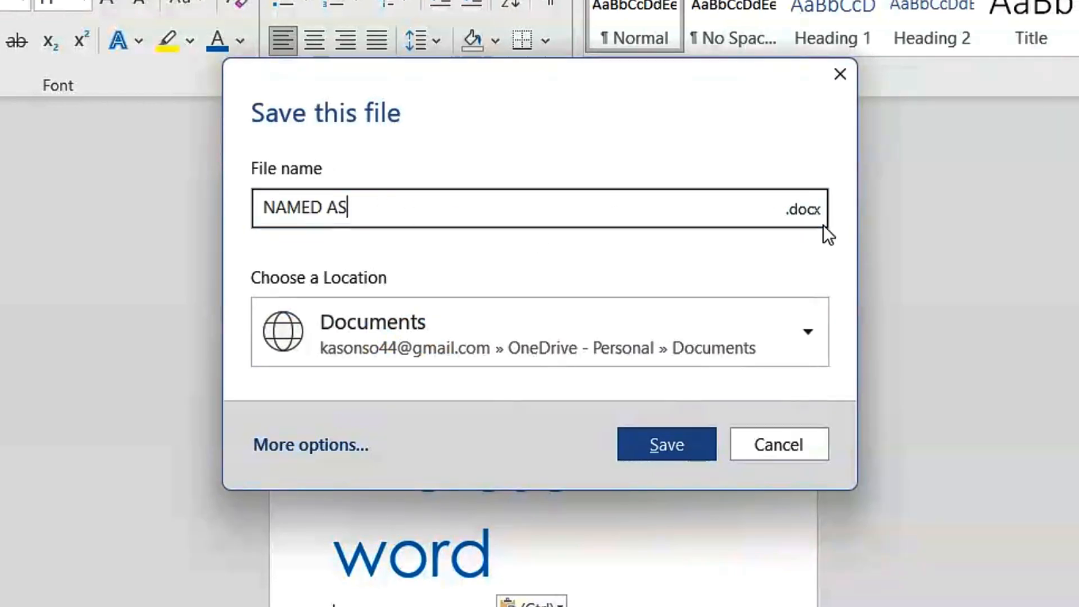
mouse_move(379, 353)
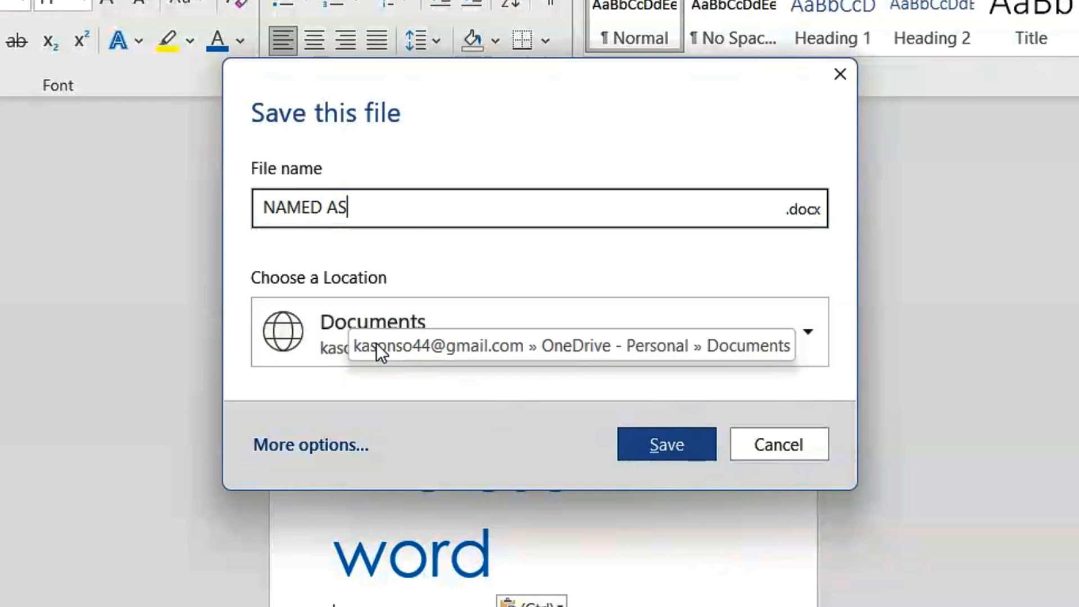
mouse_move(331, 303)
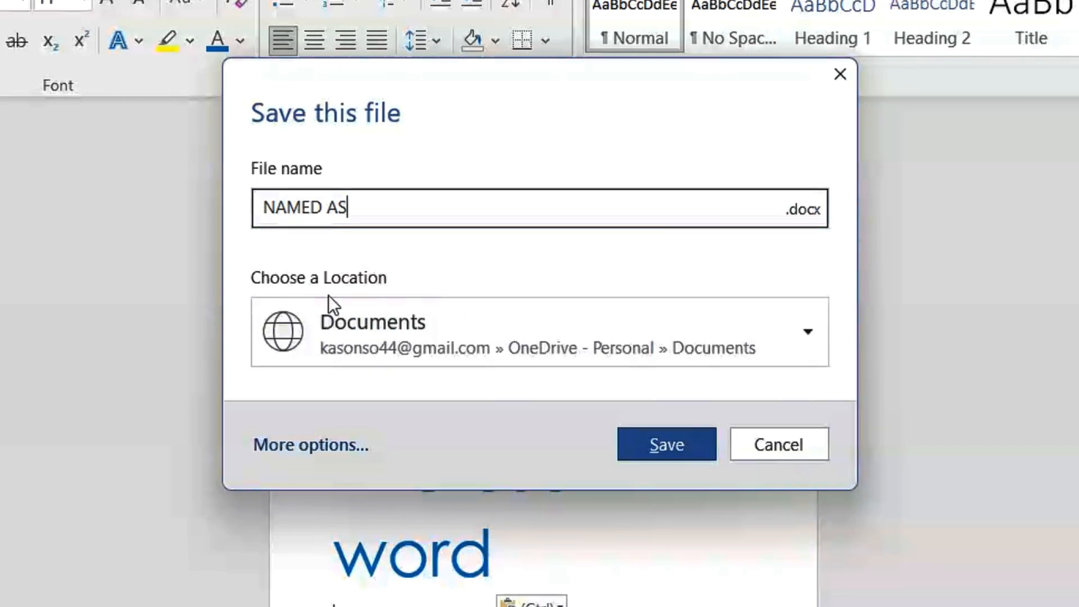
click(807, 332)
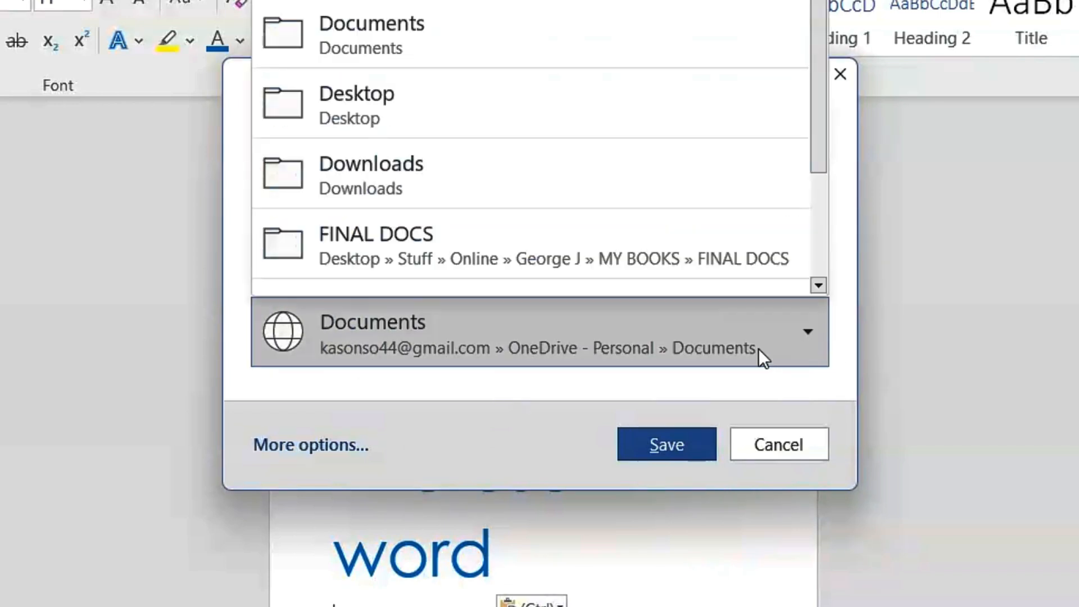
mouse_move(361, 54)
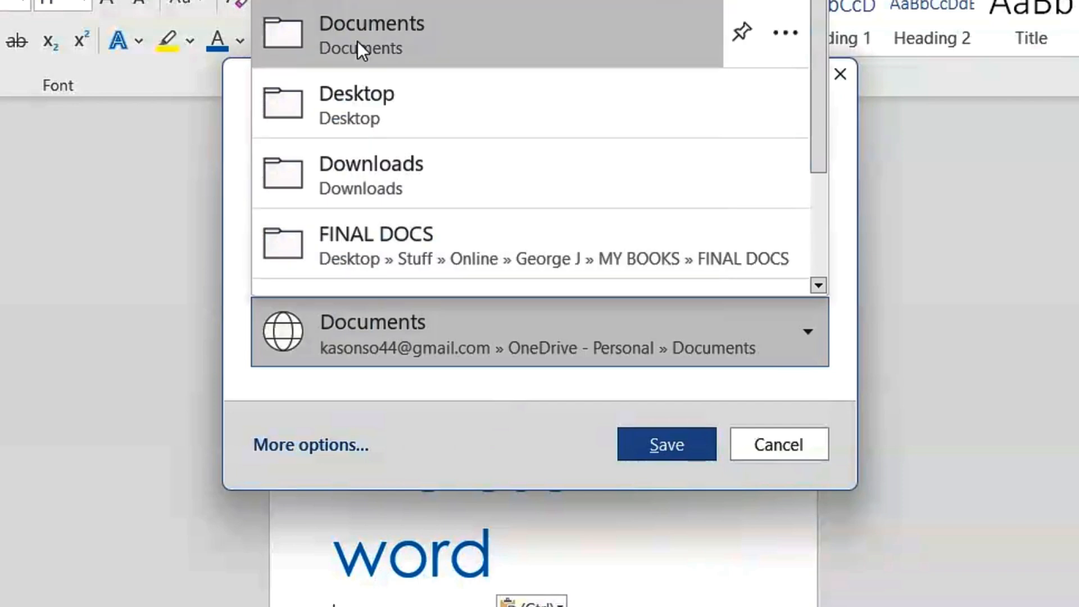
mouse_move(461, 153)
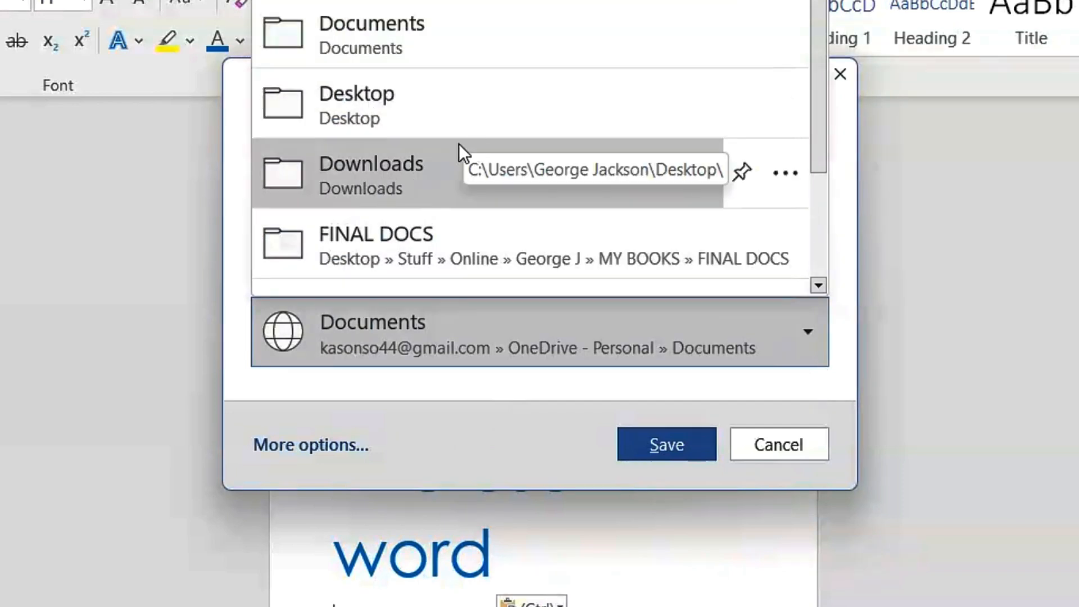
mouse_move(433, 134)
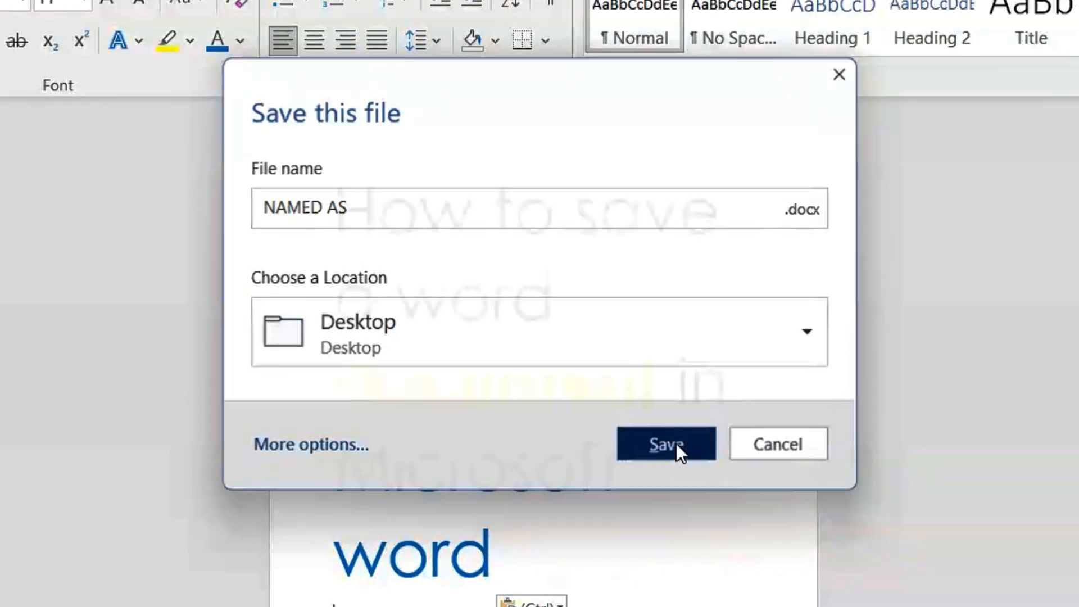
click(665, 444)
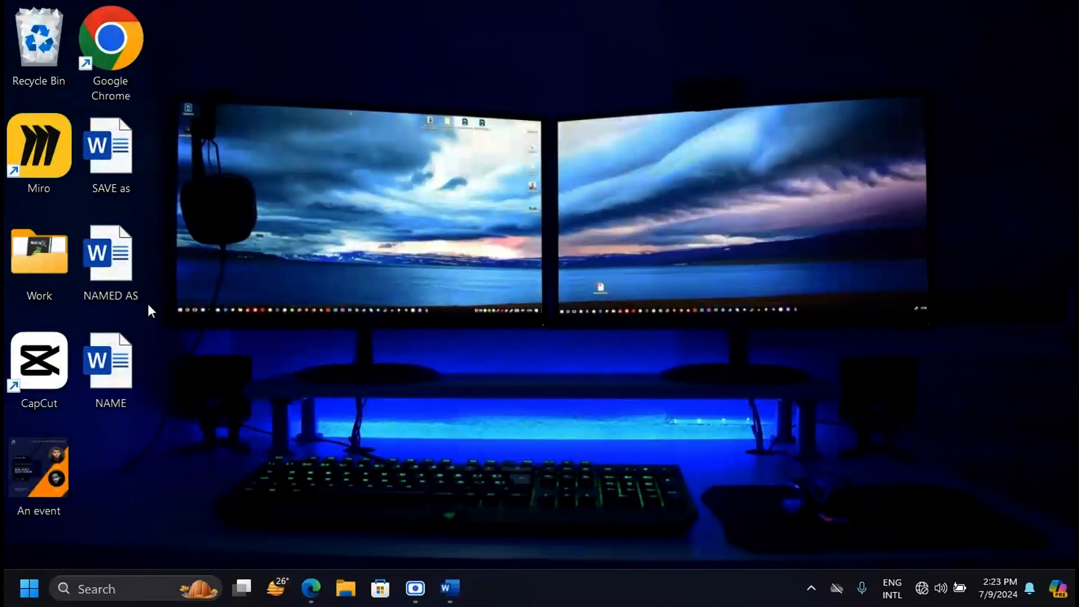
Switch back to Word and show the Desktop folder save dialog
click(110, 261)
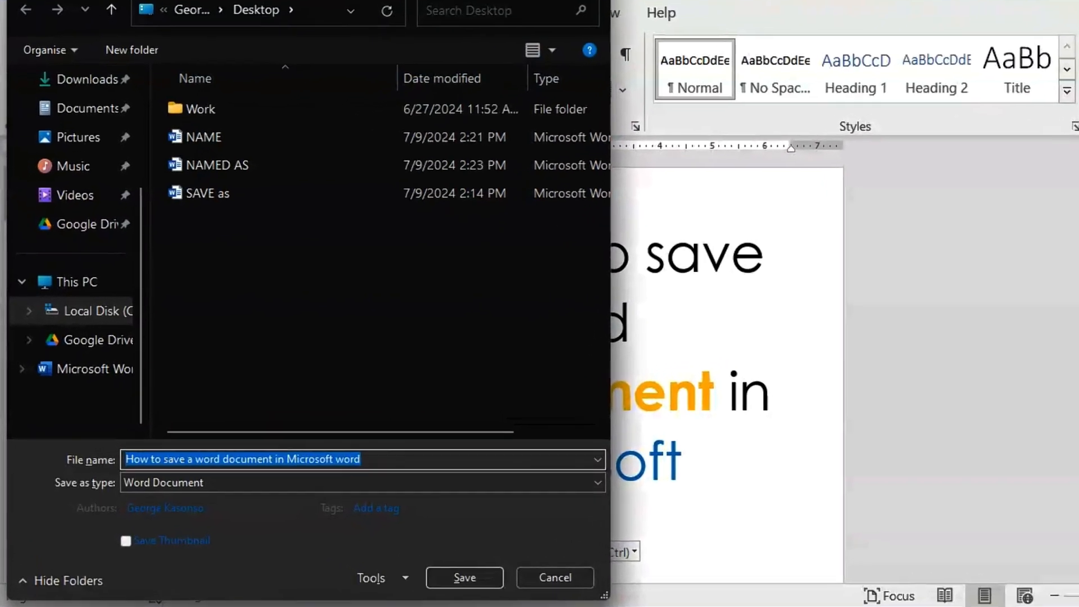
Replace the prefilled title file name with 'DIF NAME' and save
click(202, 108)
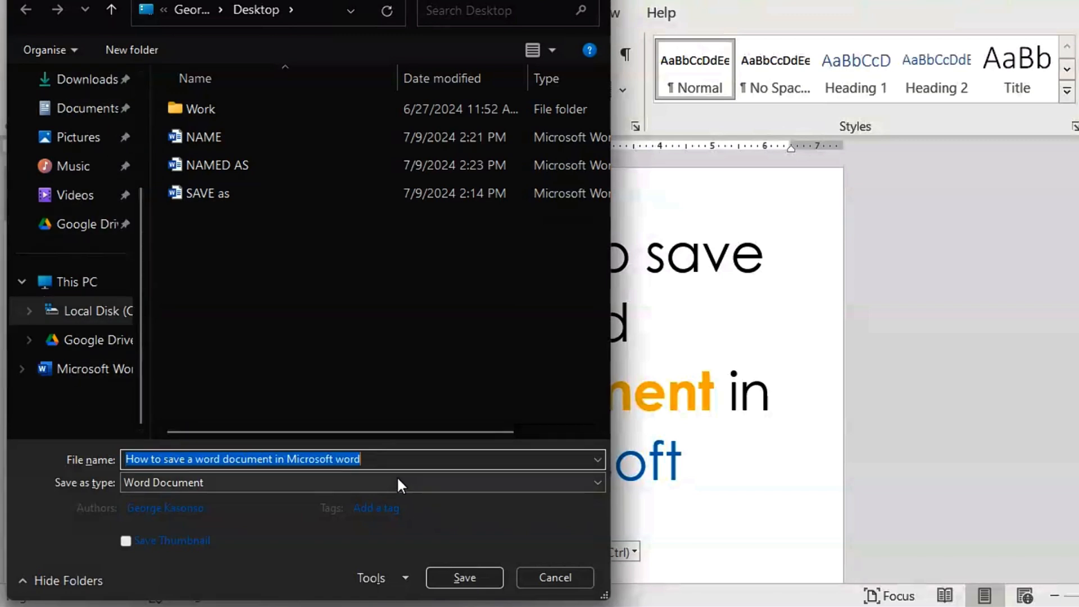
mouse_move(420, 479)
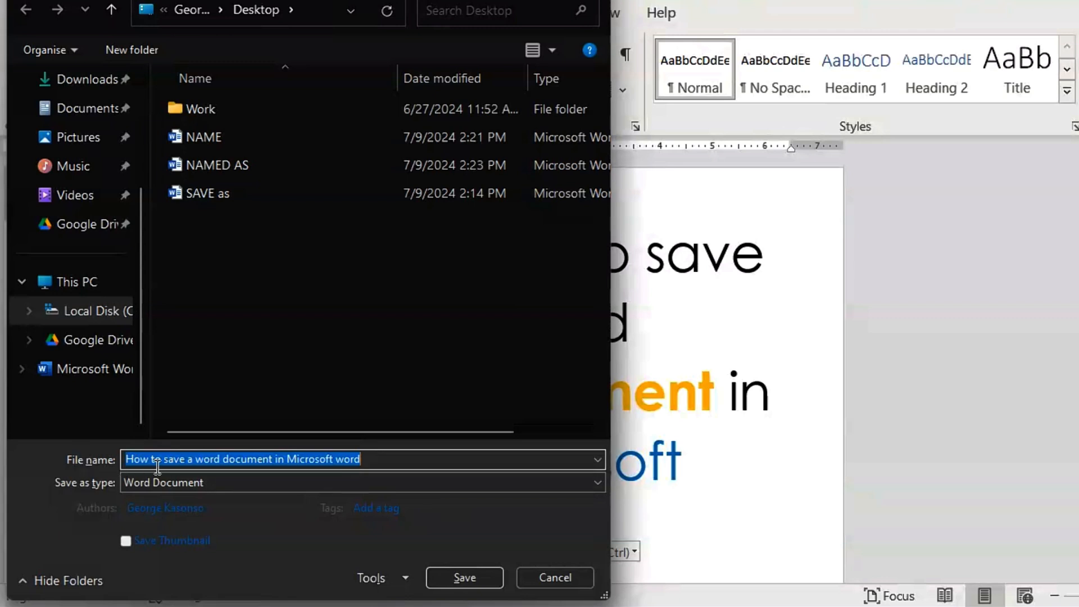
text(DIF)
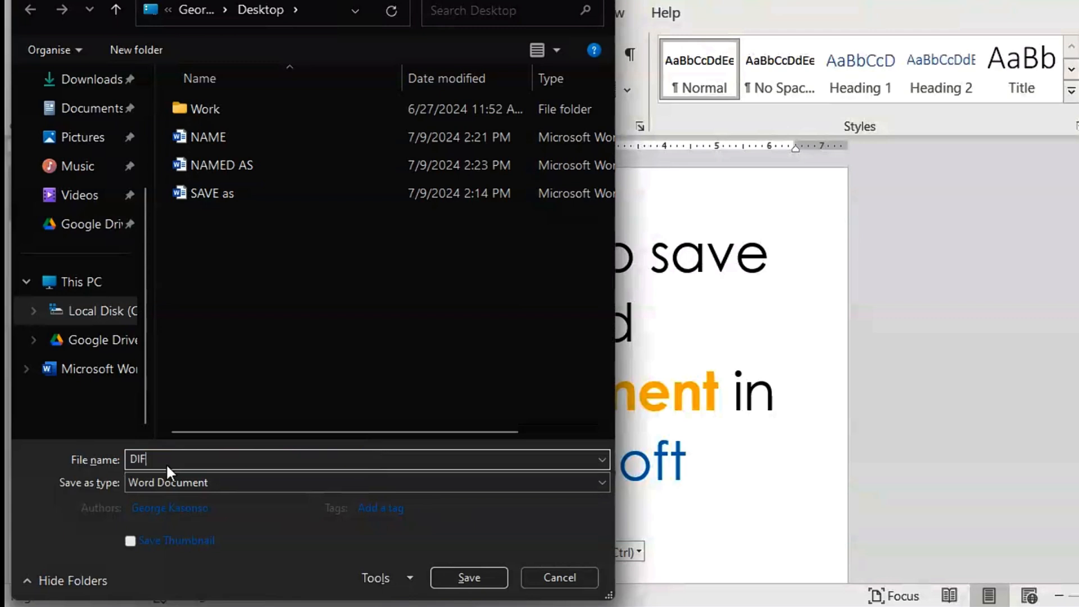
text(NAME)
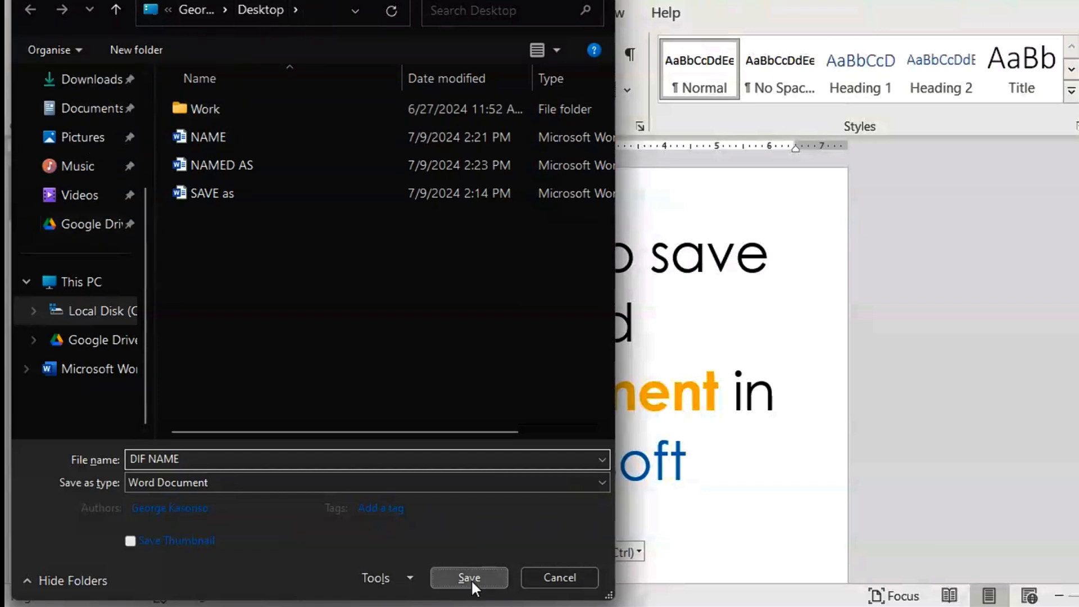
click(469, 577)
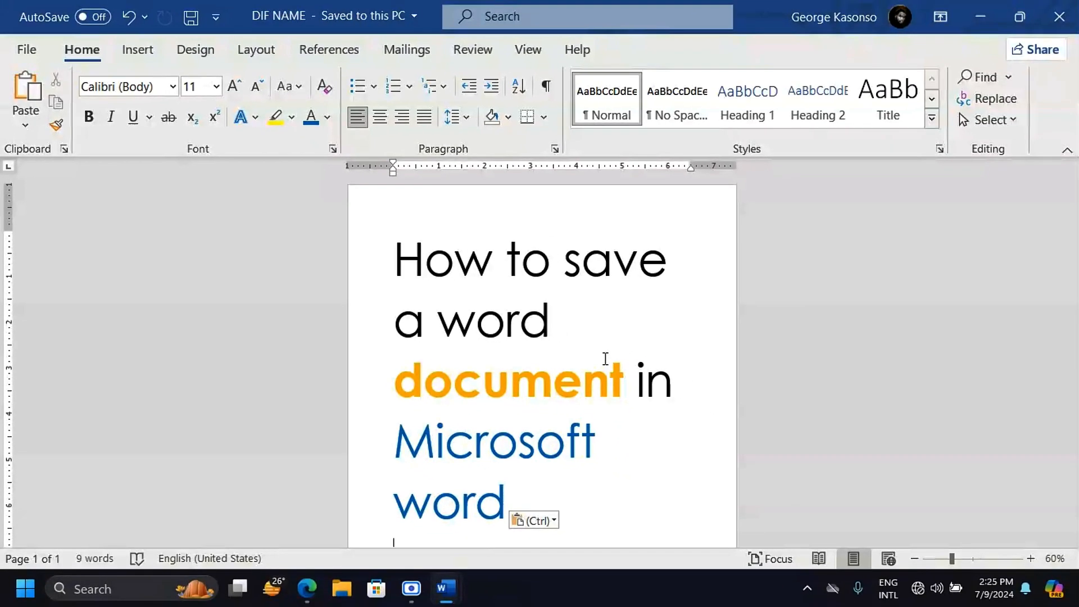
mouse_move(571, 413)
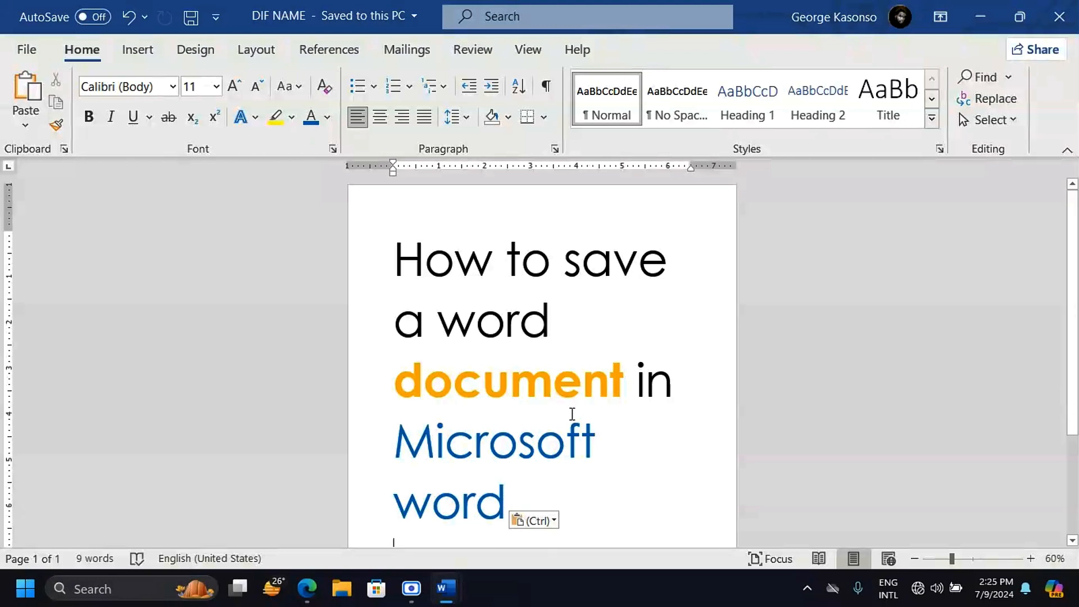